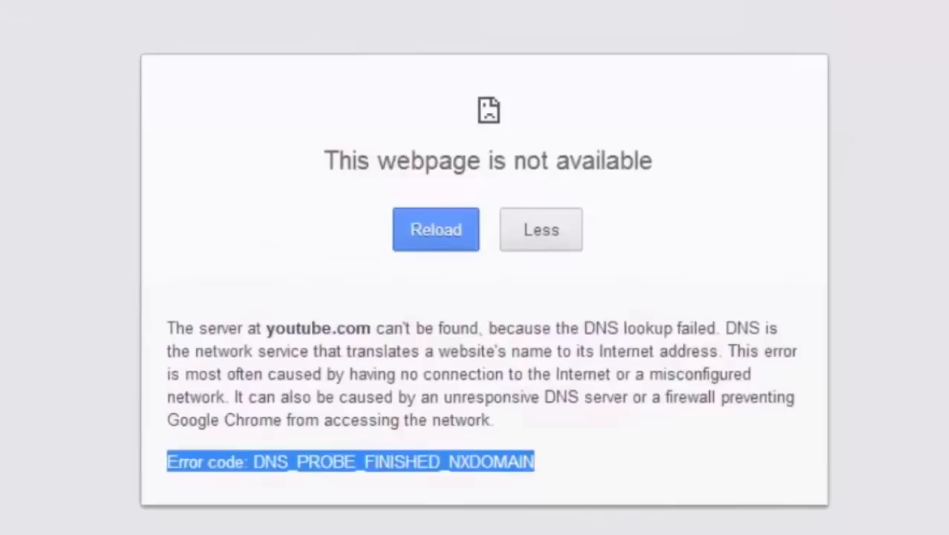
mouse_move(125, 165)
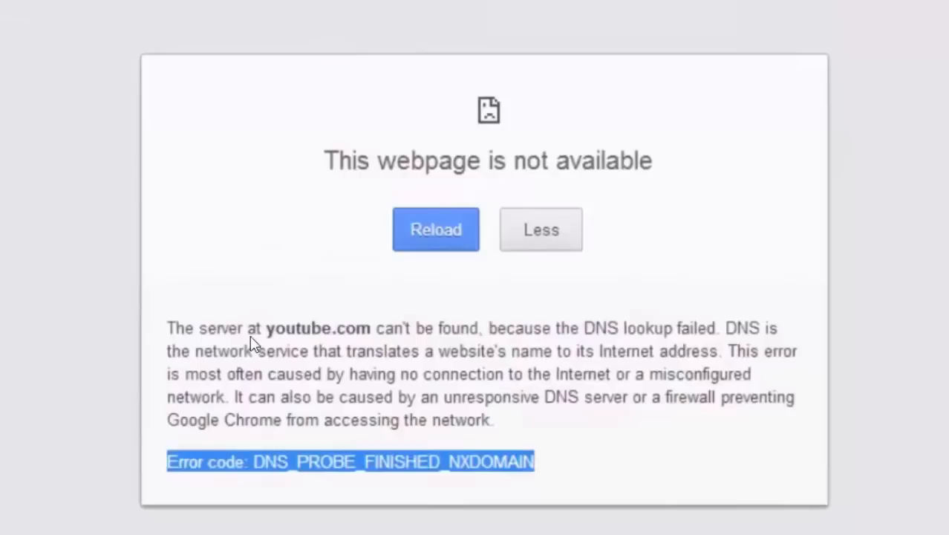
mouse_move(448, 111)
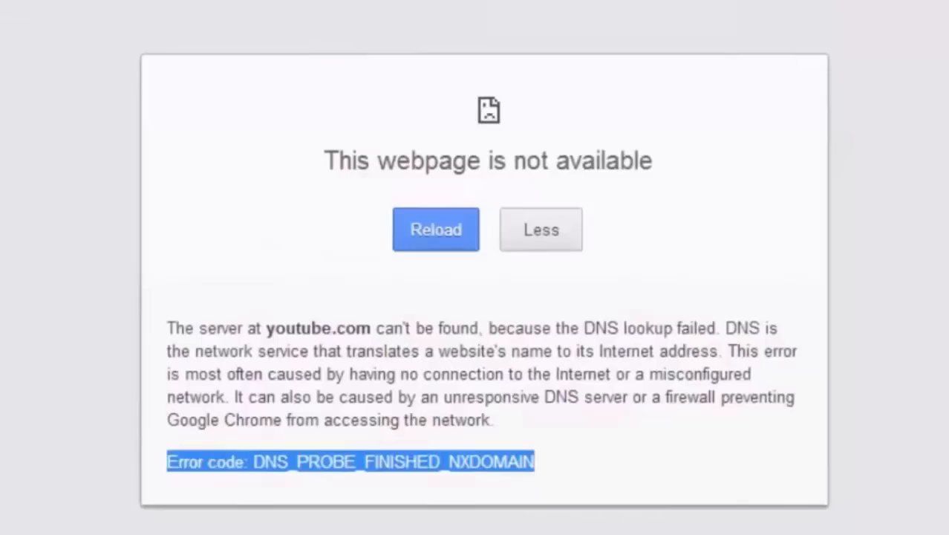
mouse_move(642, 120)
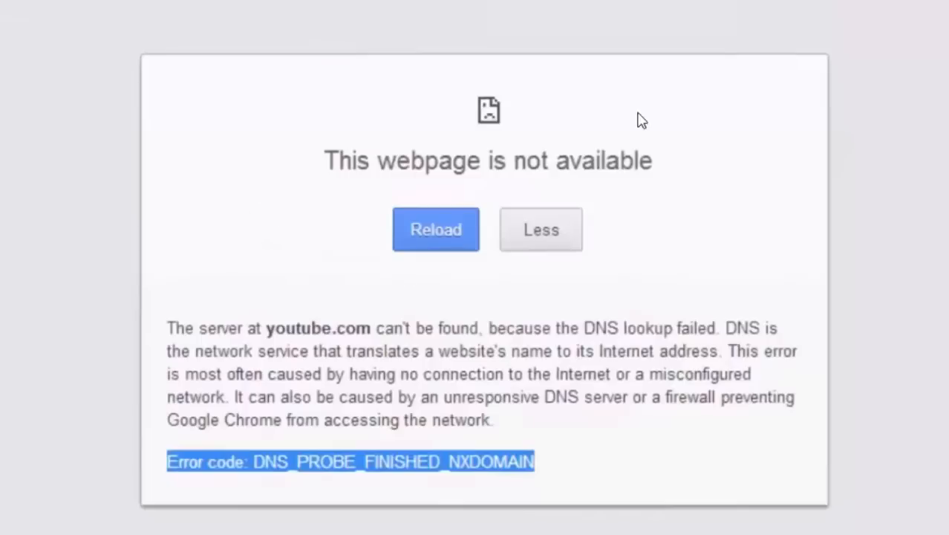
mouse_move(330, 309)
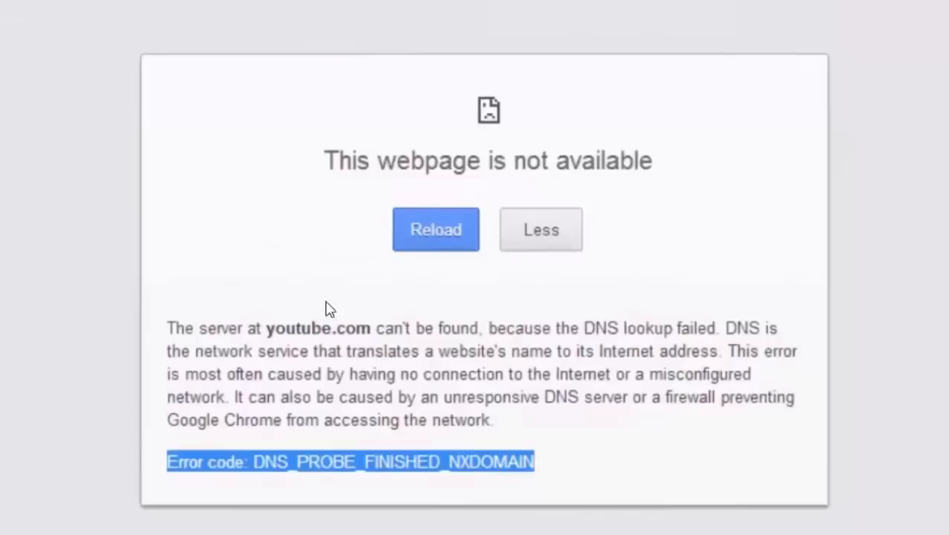
mouse_move(296, 275)
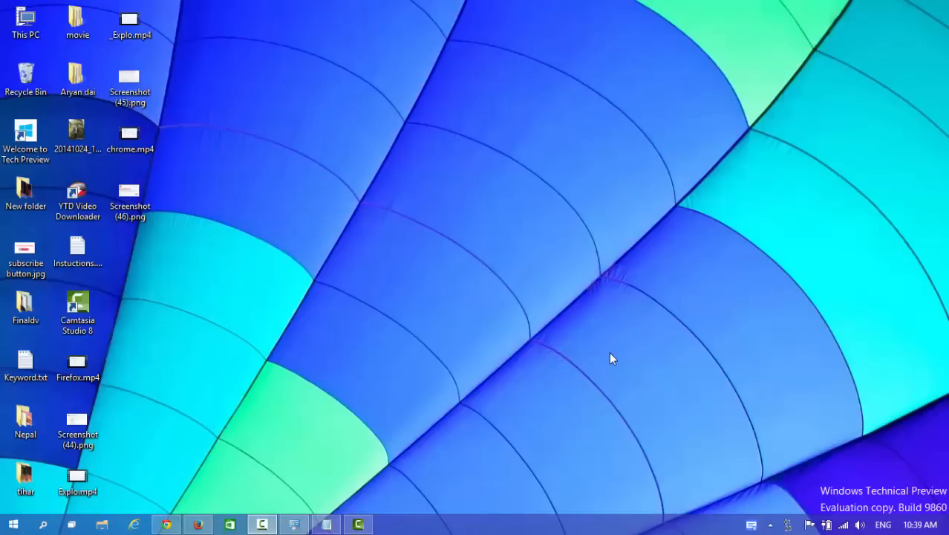
mouse_move(618, 361)
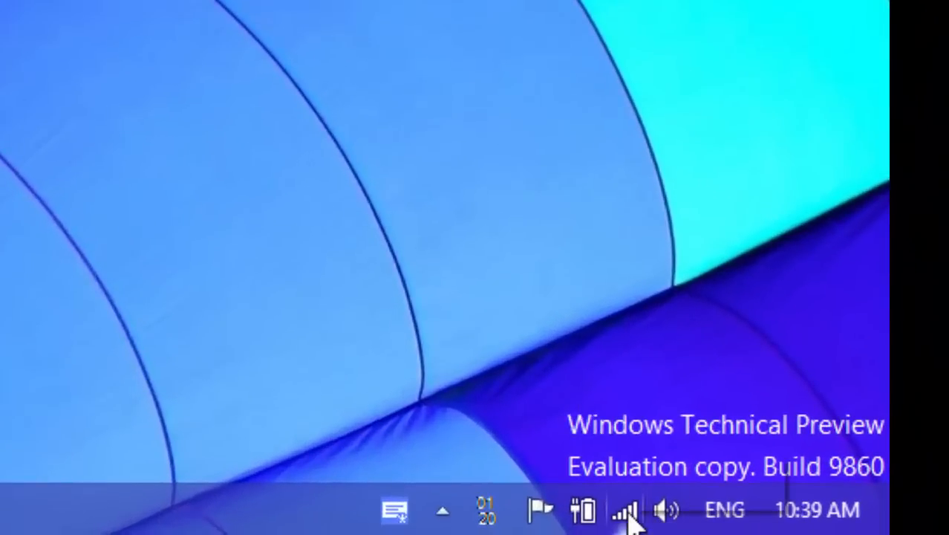
mouse_move(627, 512)
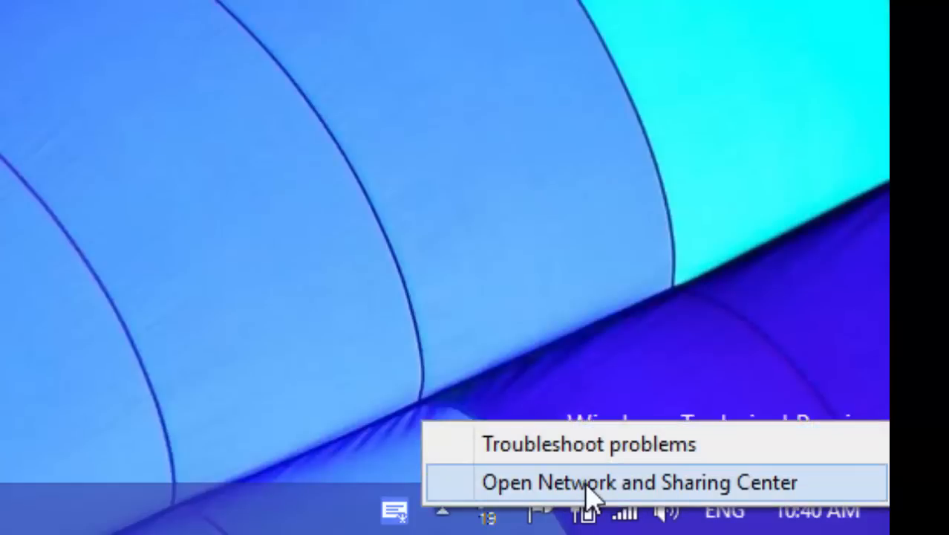
Step: Bring up the Network and Sharing Center from the system tray network icon
left_click(639, 482)
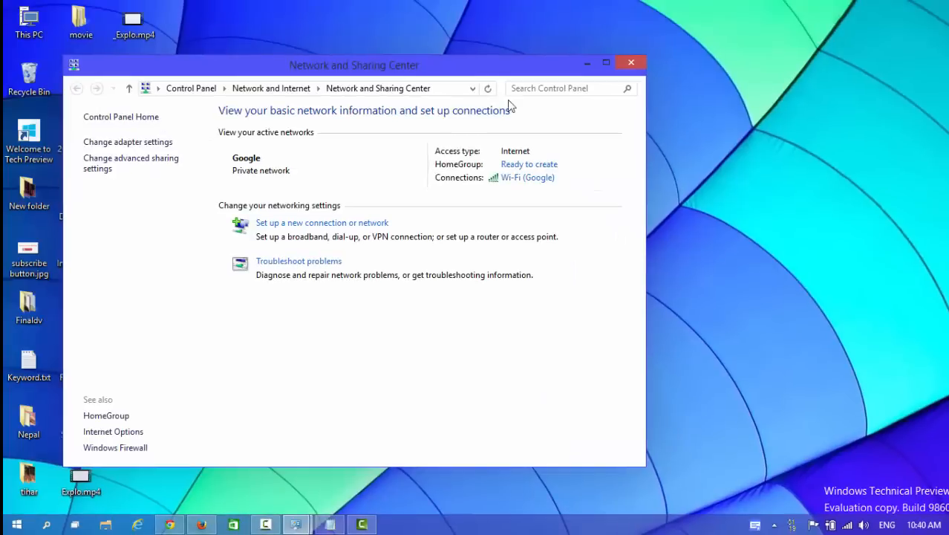
Step: Maximize the window and go to Change adapter settings to list the Ethernet and Wi-Fi adapters
left_click(606, 62)
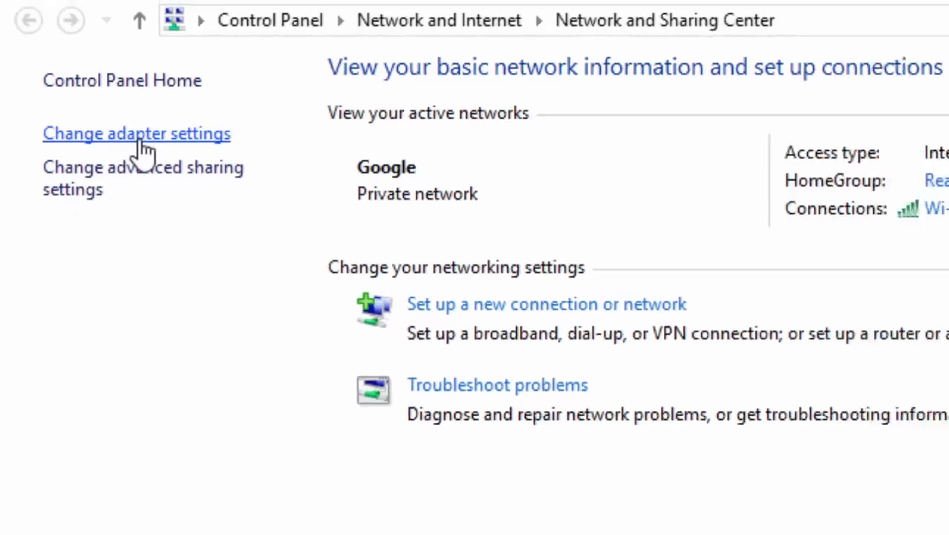
left_click(136, 134)
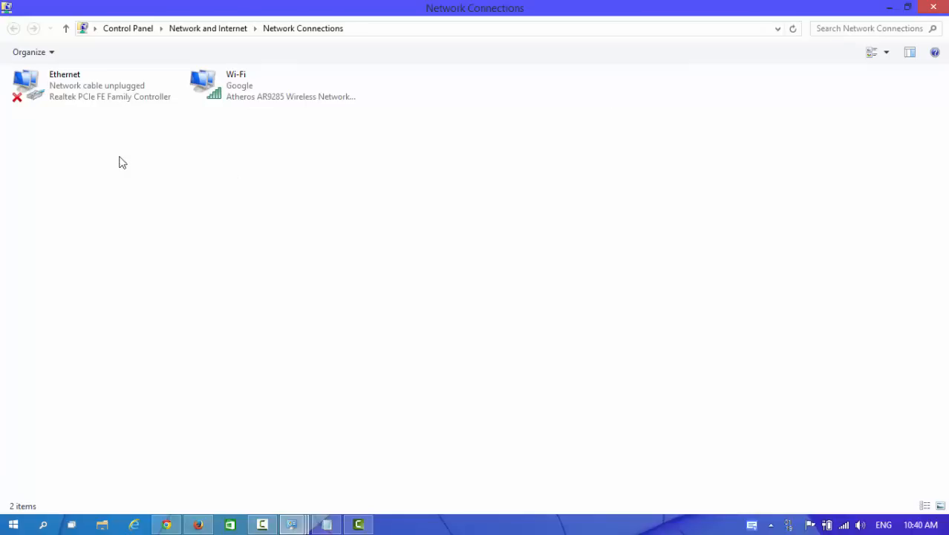
mouse_move(166, 133)
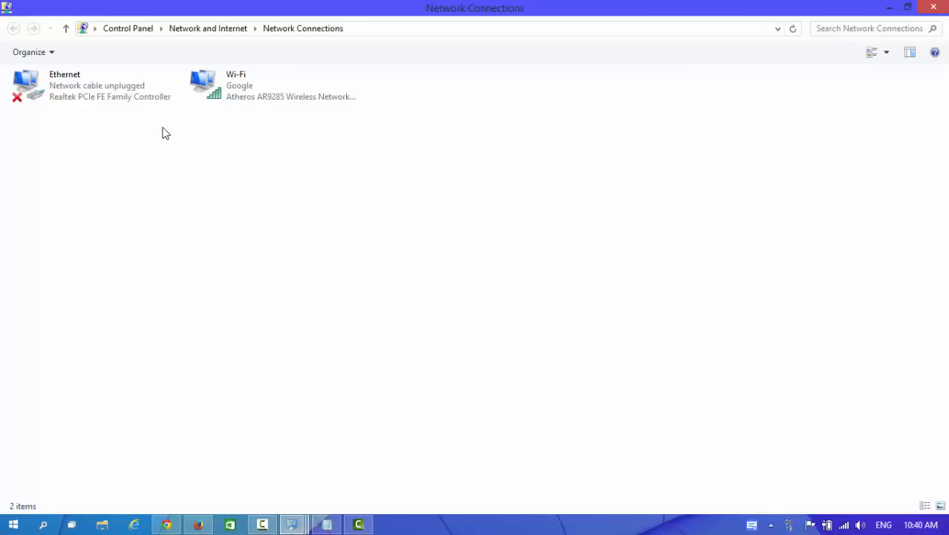
Step: Show the Wi-Fi adapter's Properties dialog from its context menu
left_click(97, 85)
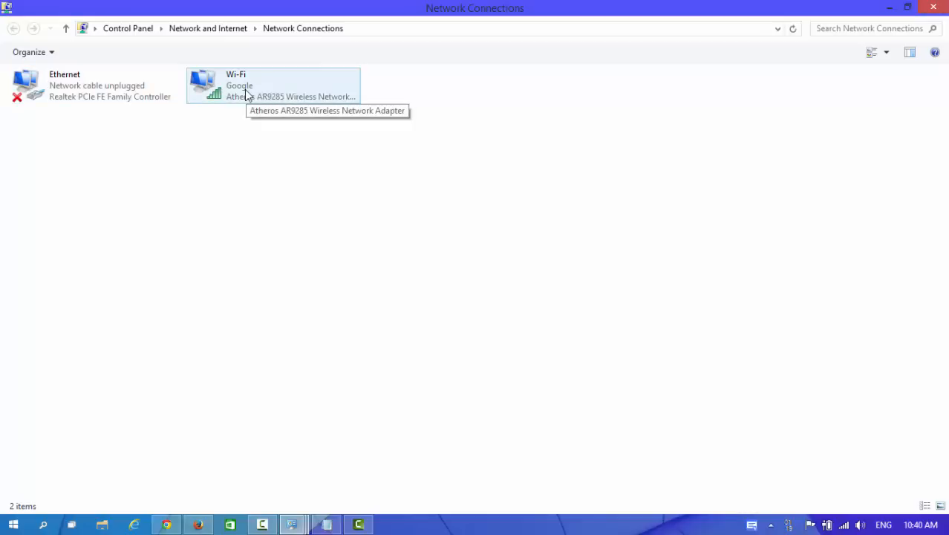
left_click(273, 85)
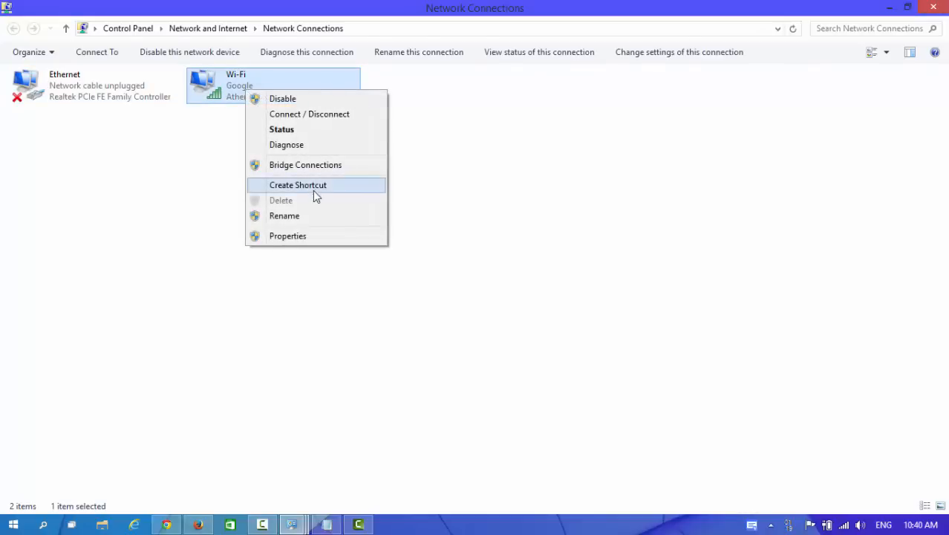
mouse_move(286, 237)
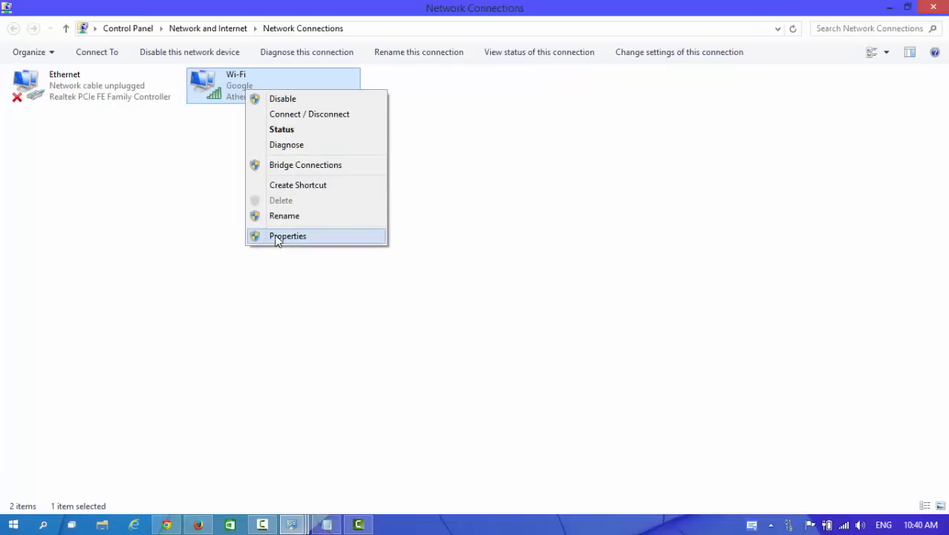
left_click(289, 235)
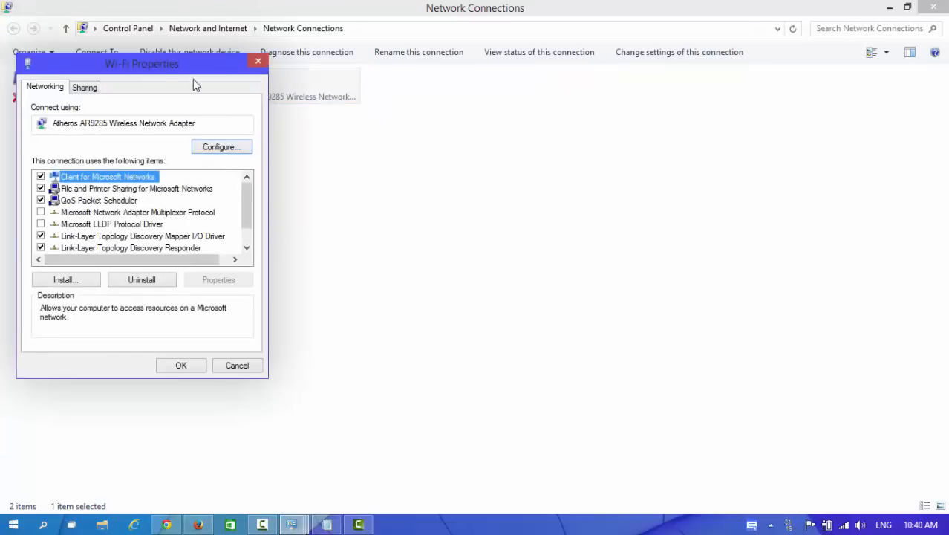
Step: Select Internet Protocol Version 4 (TCP/IPv4) in the items list and show its Properties
left_click_drag(143, 64, 431, 85)
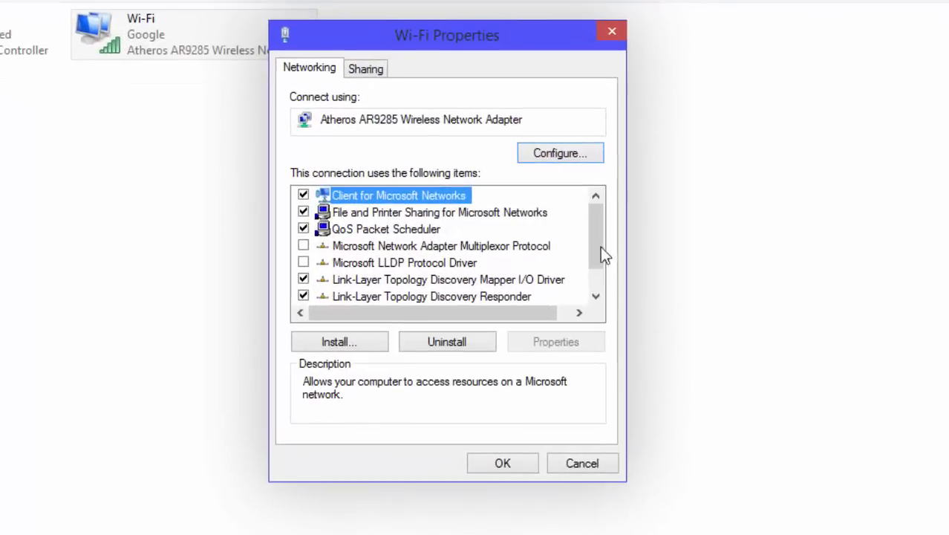
mouse_move(597, 226)
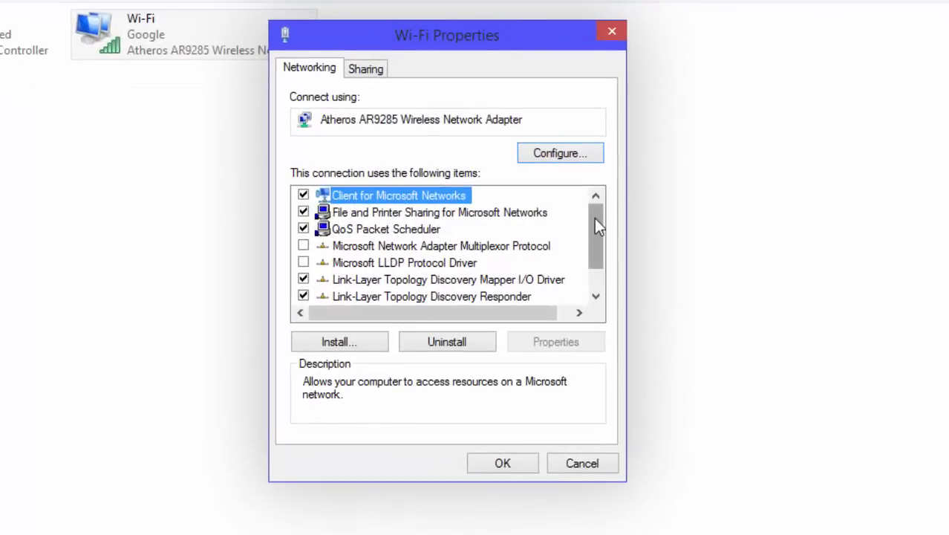
scroll("down", 3)
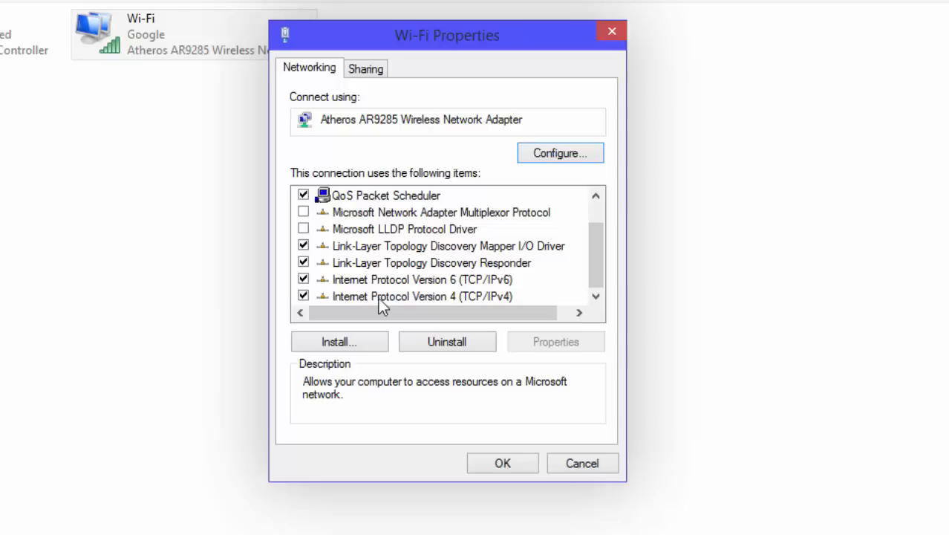
mouse_move(478, 303)
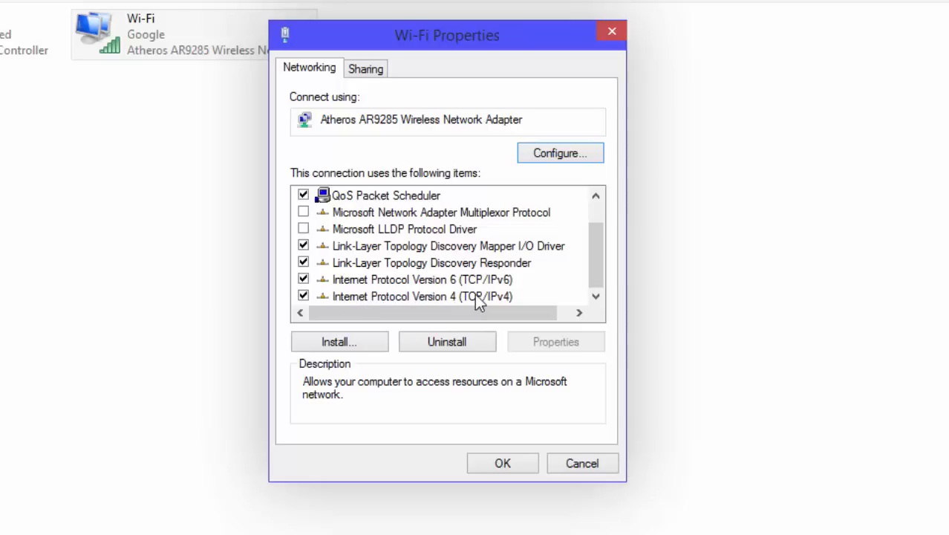
mouse_move(385, 307)
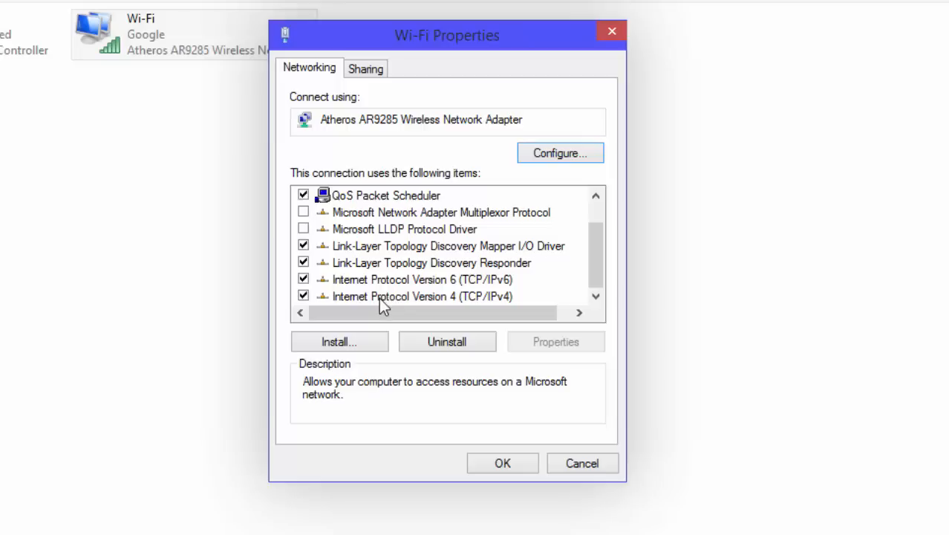
left_click(422, 296)
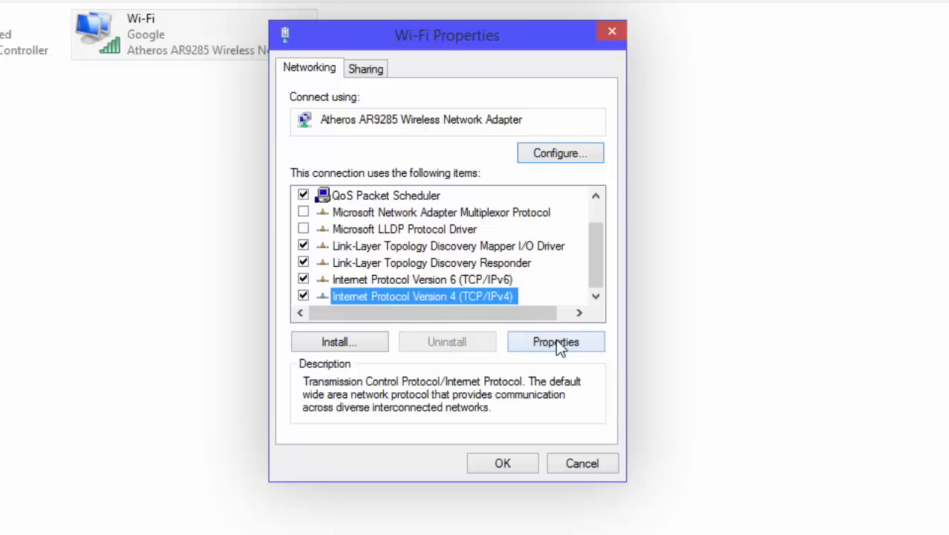
left_click(556, 341)
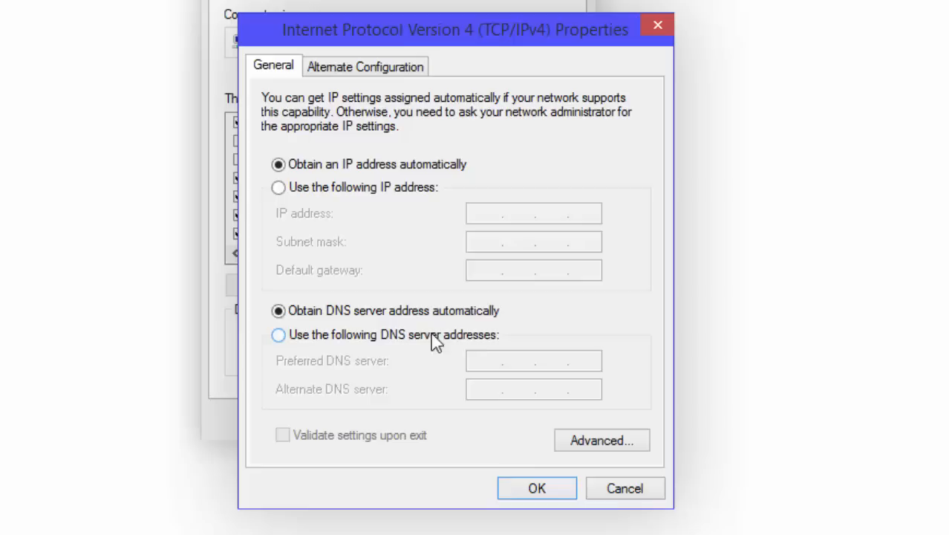
mouse_move(503, 341)
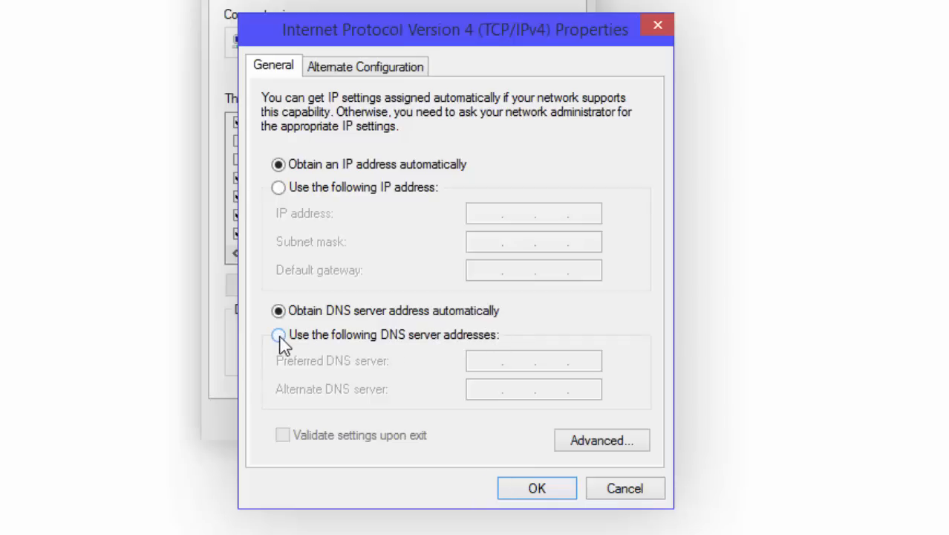
Step: Switch DNS to manual with preferred server 8.8.8.8 and alternate 8.8.4.4
left_click(277, 336)
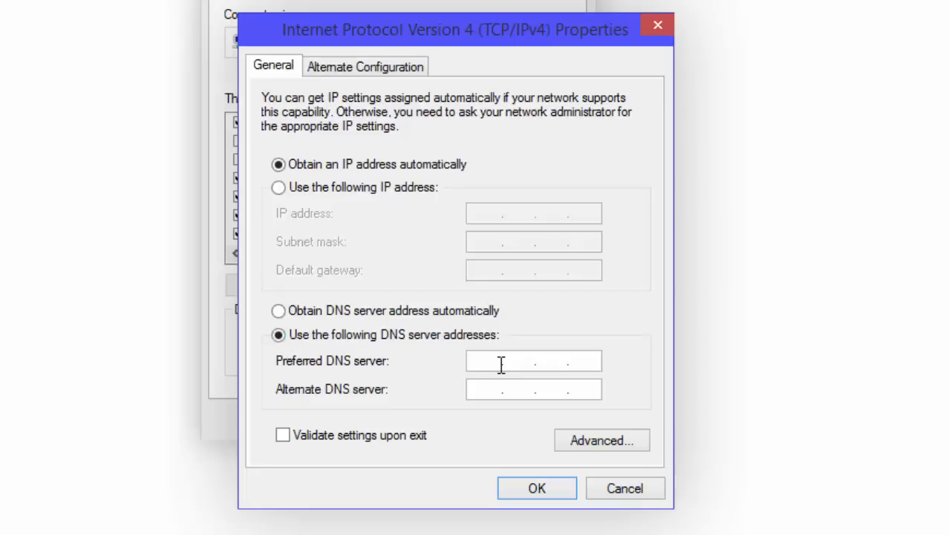
type("8.8.")
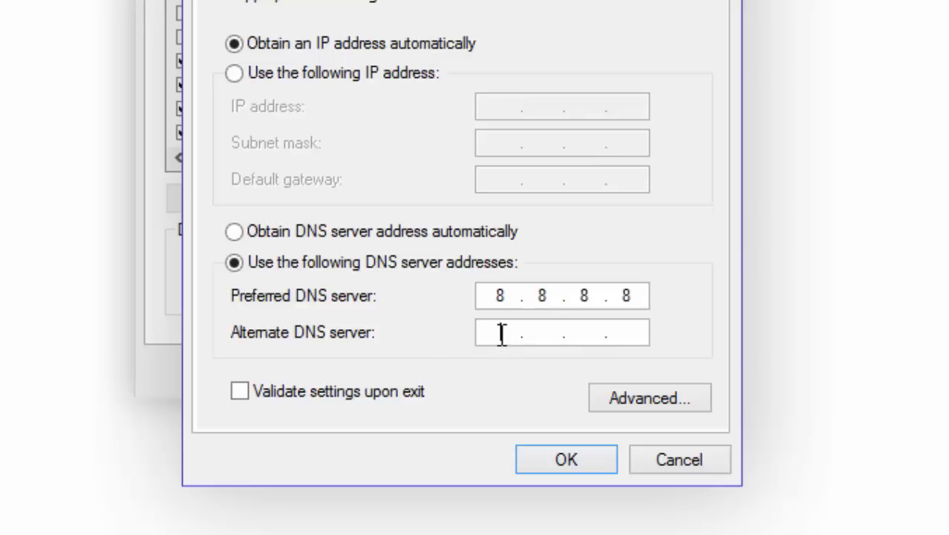
type("8.8.4.")
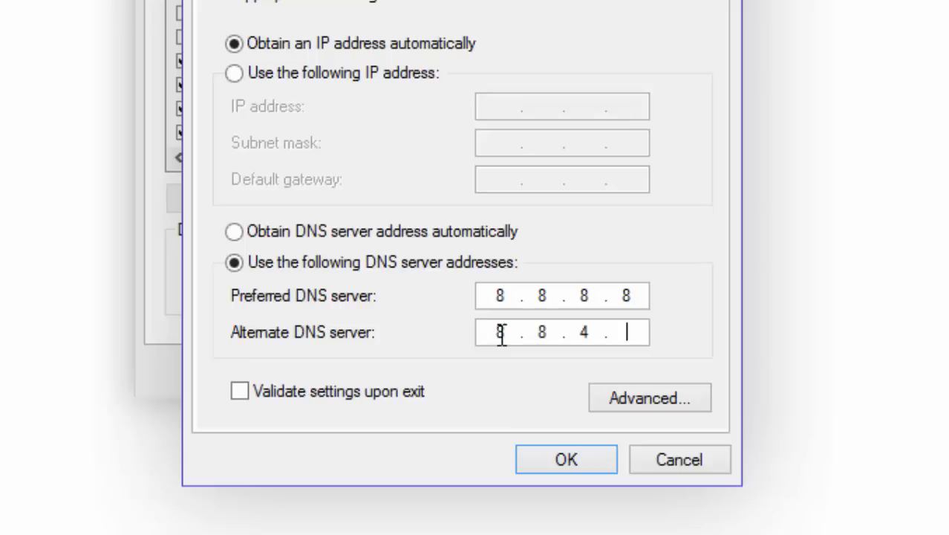
type("4")
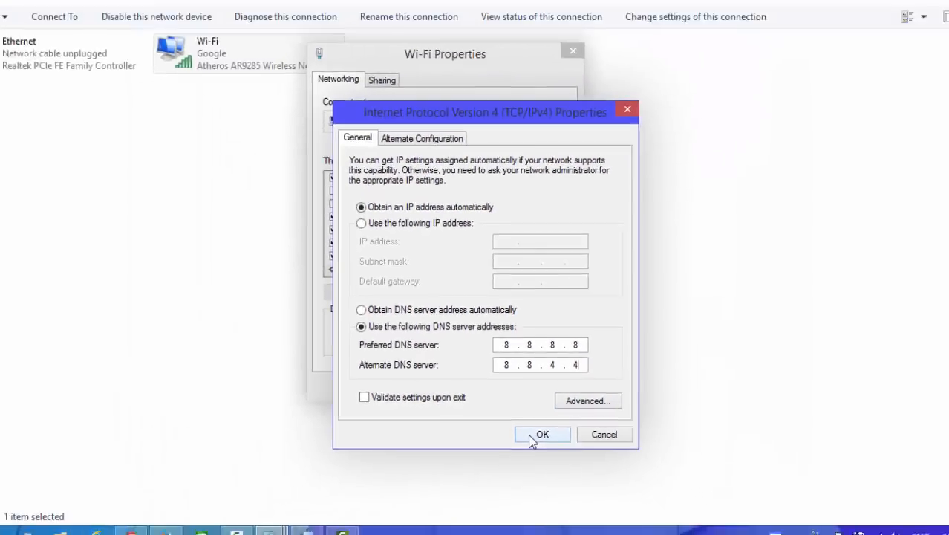
Step: Confirm the IPv4 settings with OK and close the Wi-Fi Properties dialog
left_click(542, 434)
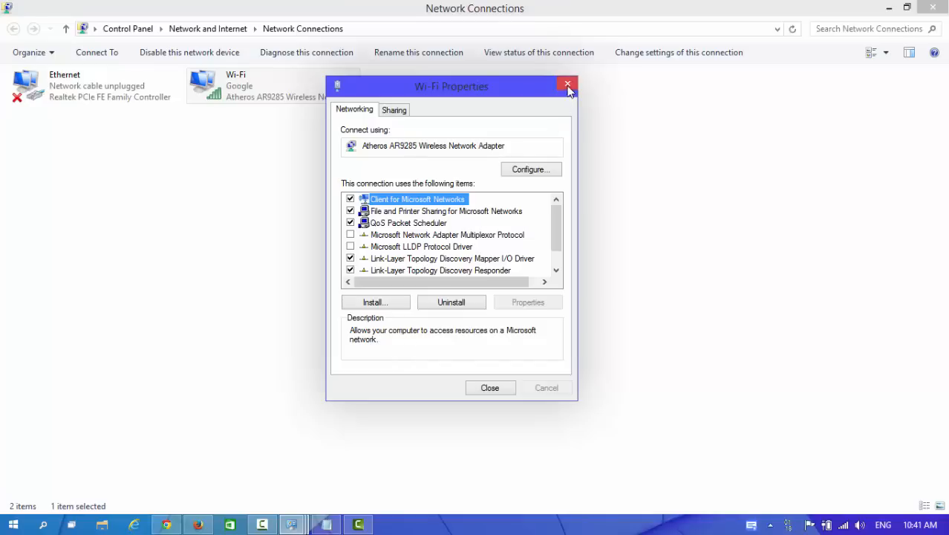
left_click(567, 85)
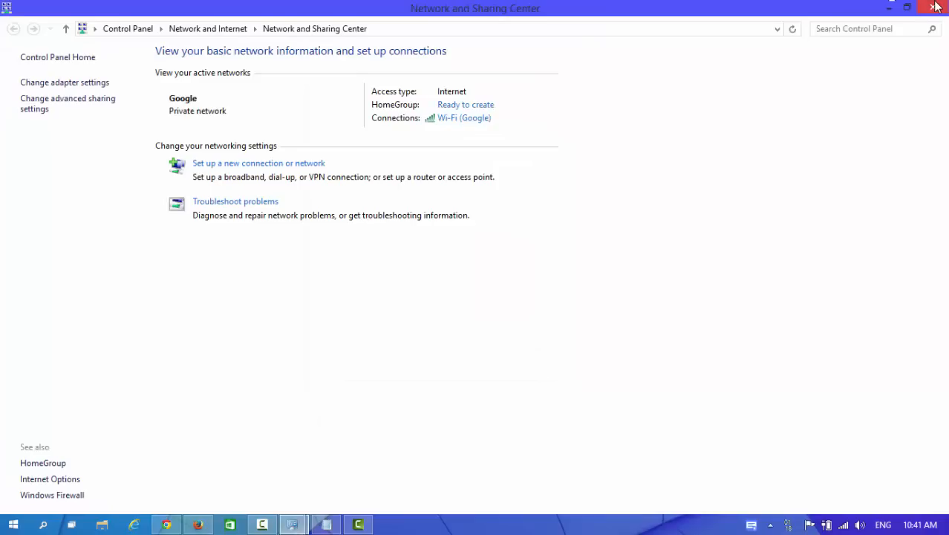